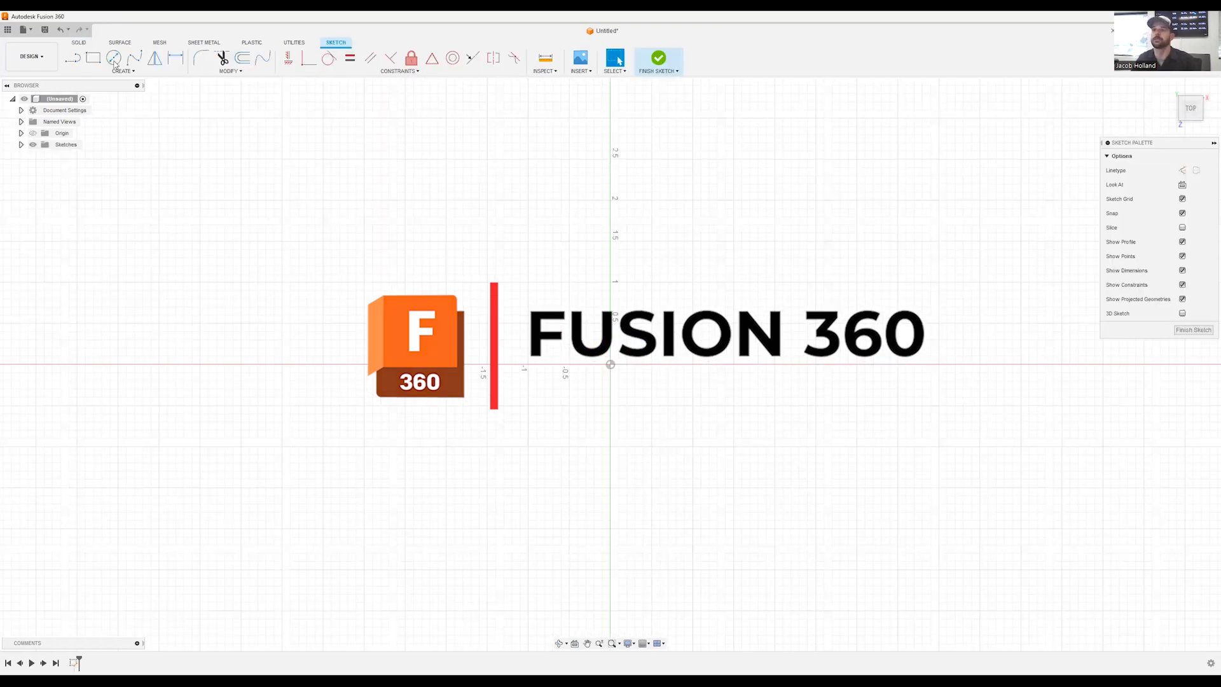
# Step: Start the 2-Point Rectangle tool in the empty sketch
pyautogui.click(93, 57)
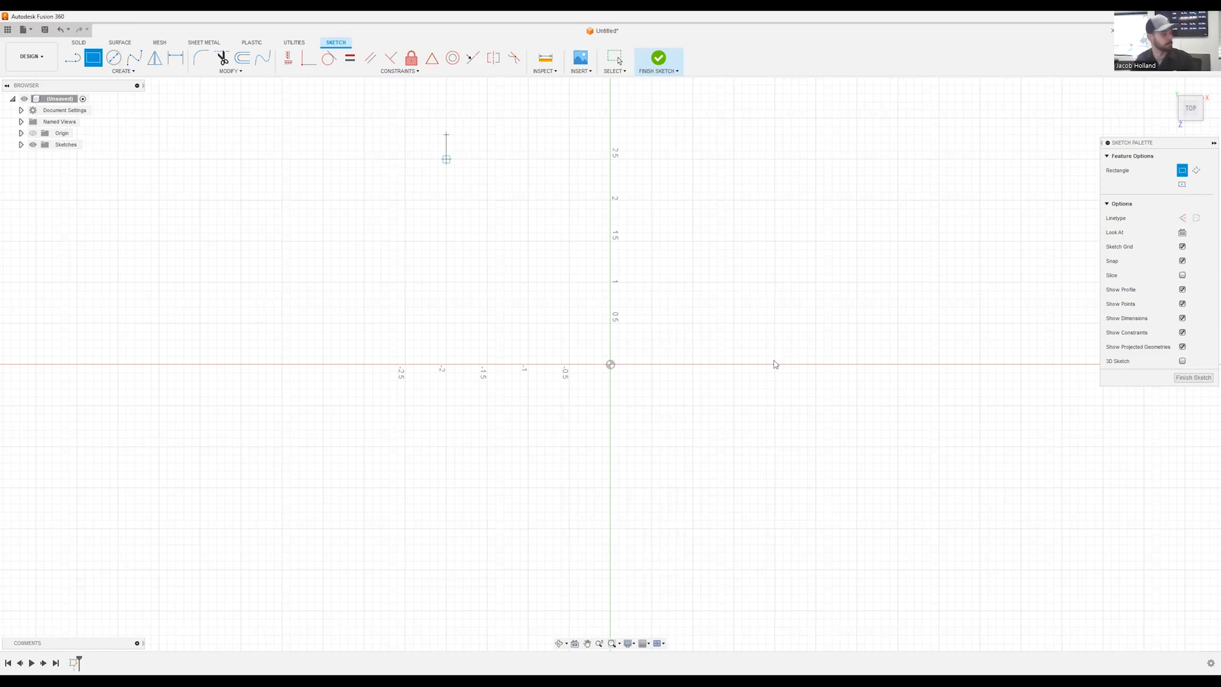
# Step: Drag a rectangle from the sketch origin and set its width to 12.75
pyautogui.moveTo(447, 159); pyautogui.dragTo(774, 350)
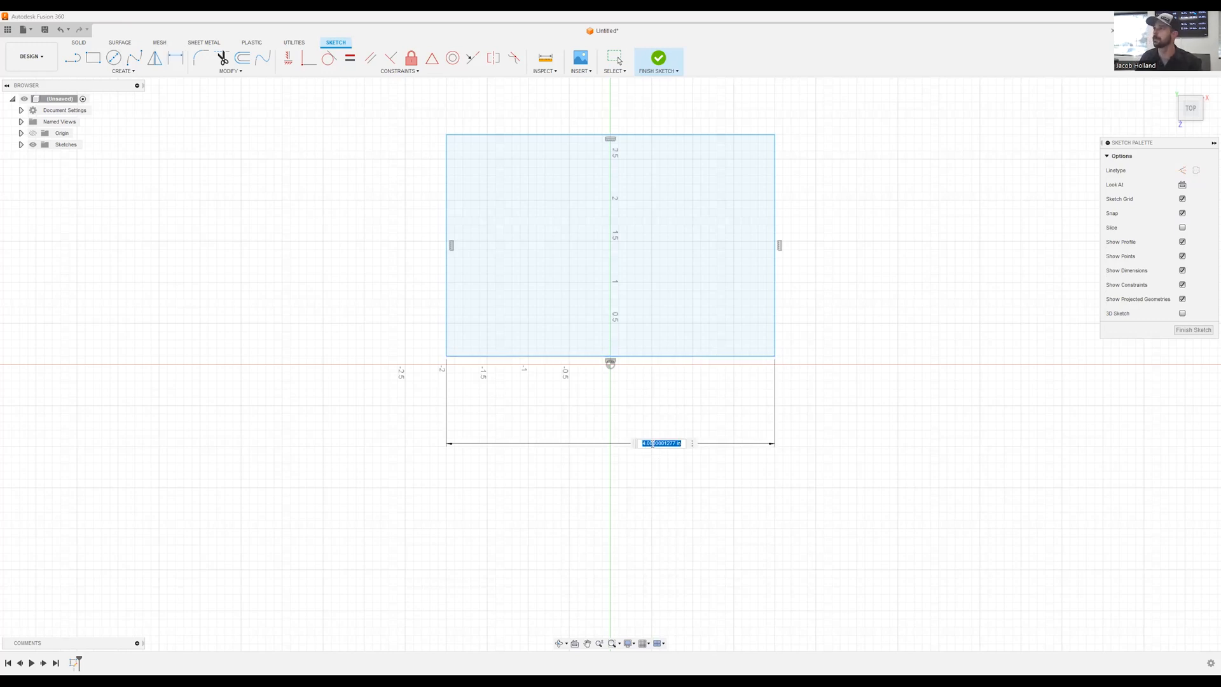
pyautogui.write('12.75')
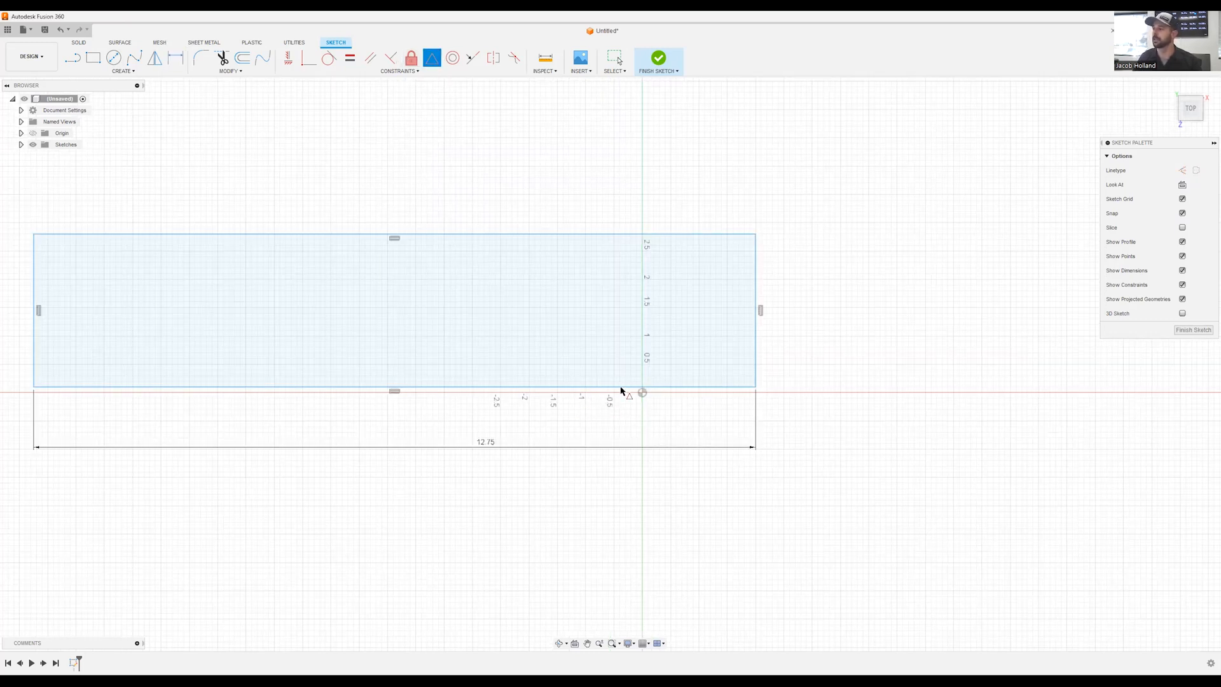
pyautogui.click(629, 385)
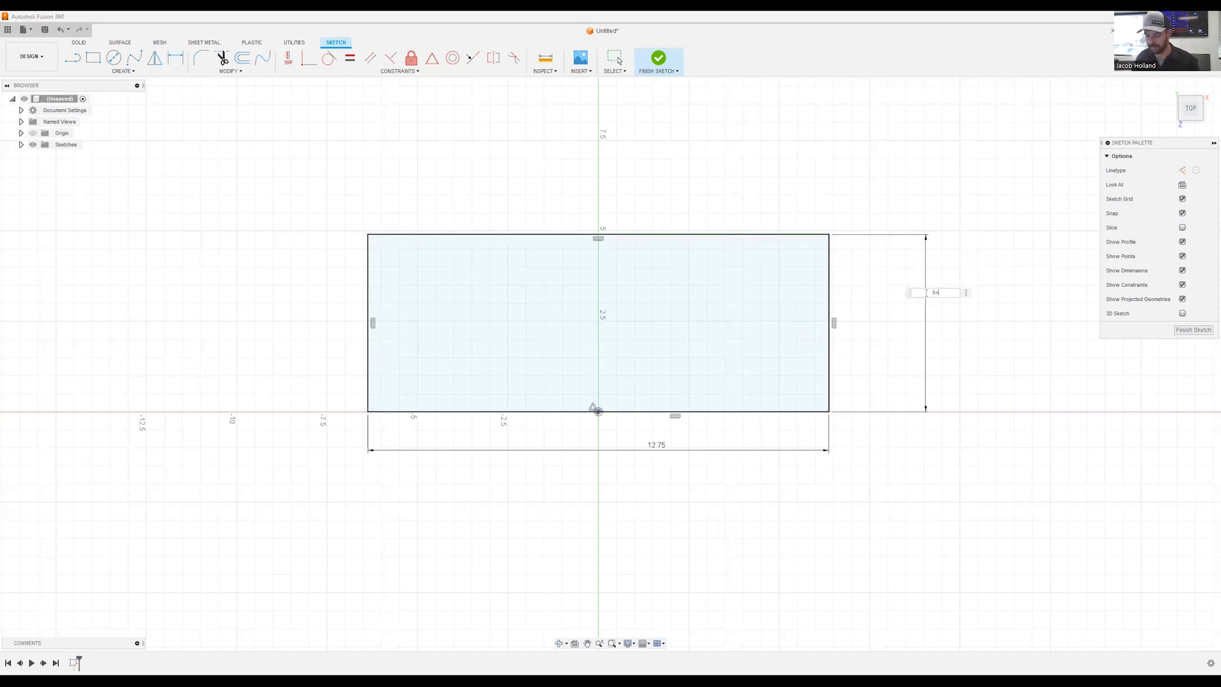
# Step: Set the rectangle height to 7.50 and mark holes with circles at a corner and side midpoint
pyautogui.write('+2.5')
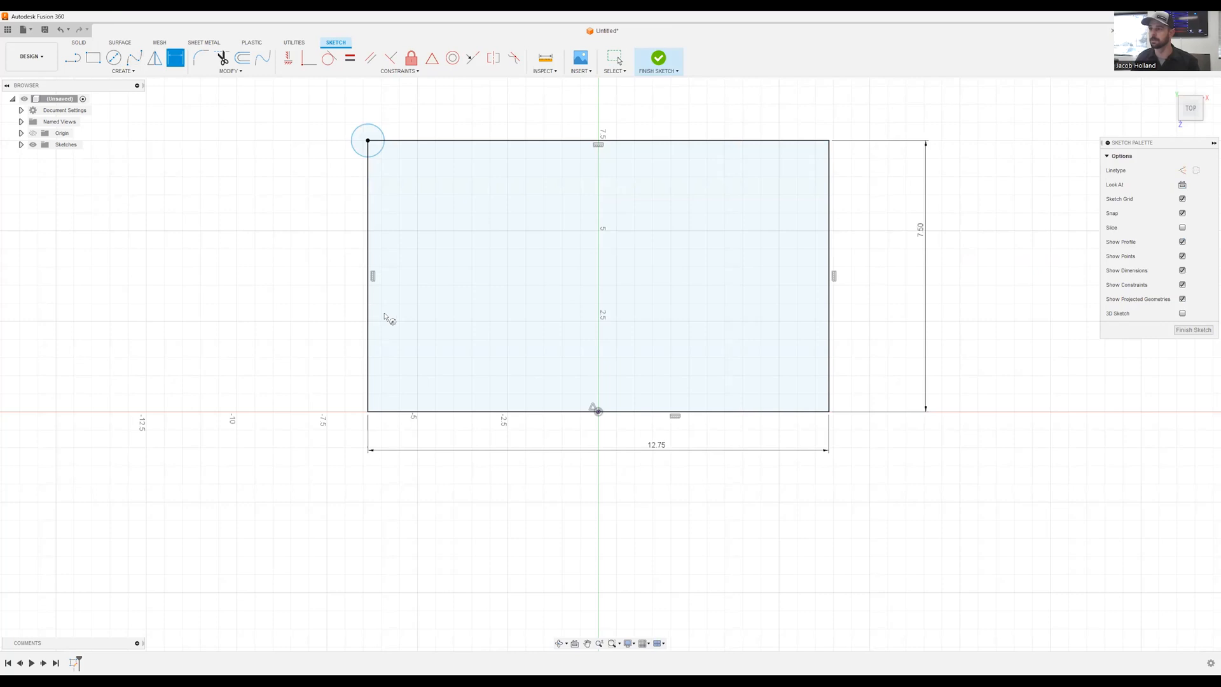
pyautogui.click(113, 58)
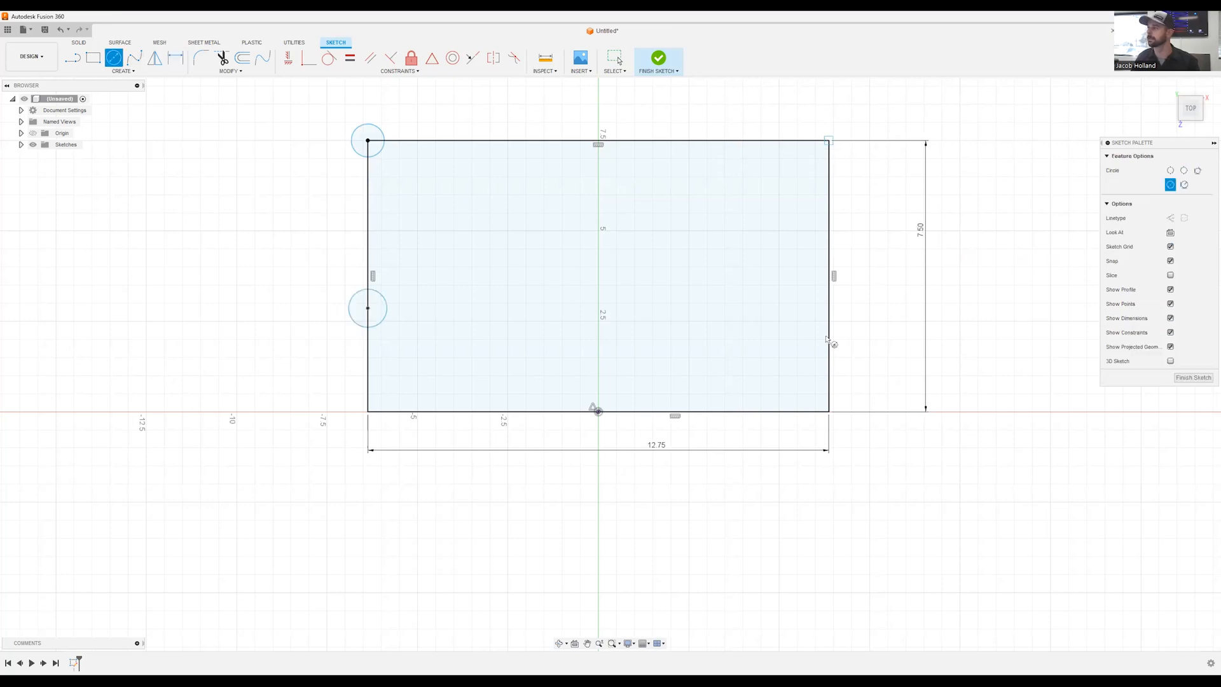
pyautogui.click(829, 140)
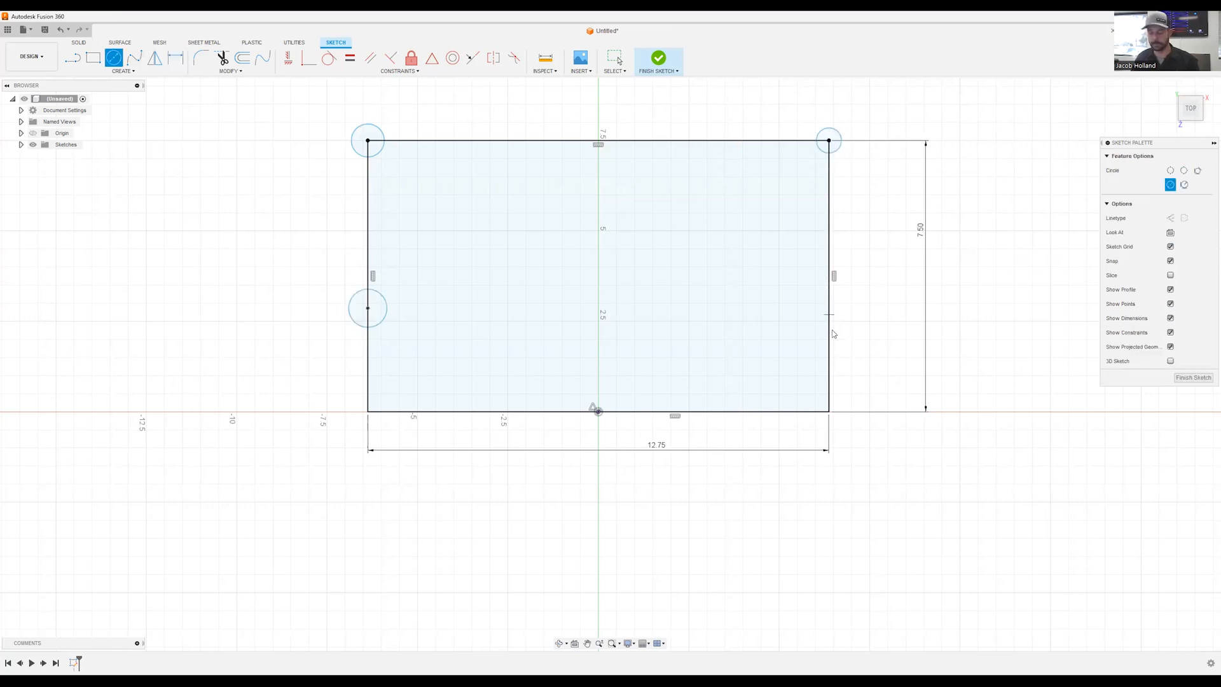